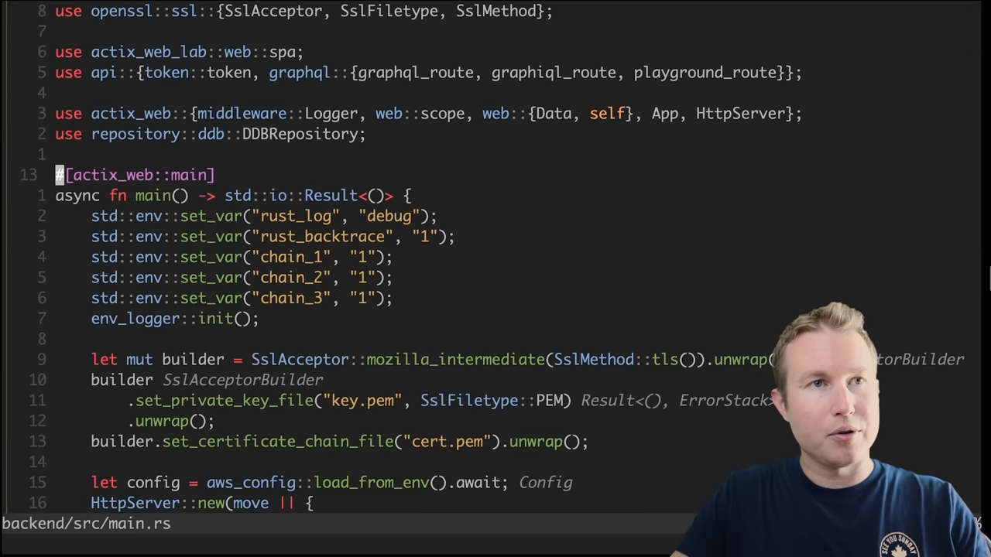
# - Search for 'chain' and delete 'chain_' so the call reads set_certificate_file
pyautogui.write('chain')
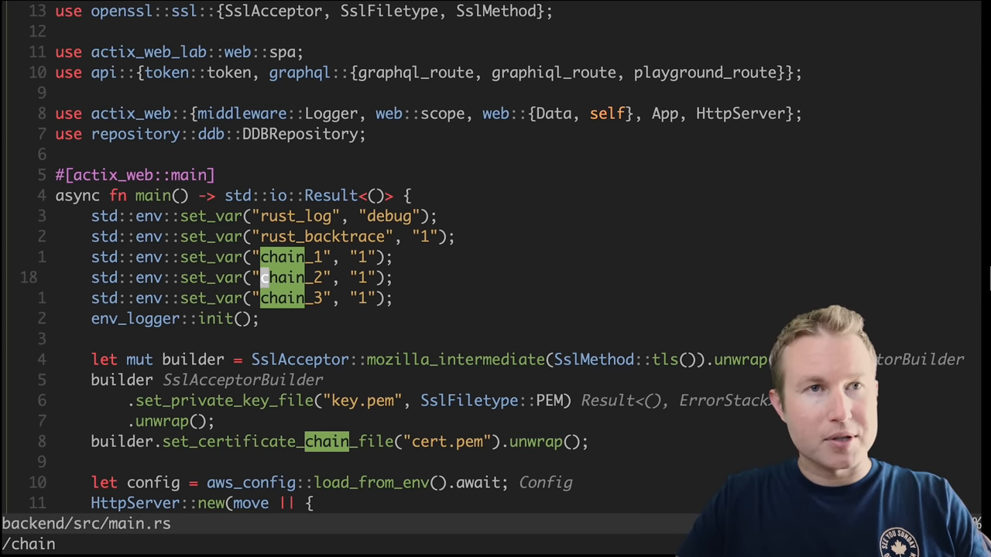
pyautogui.scroll(-3)
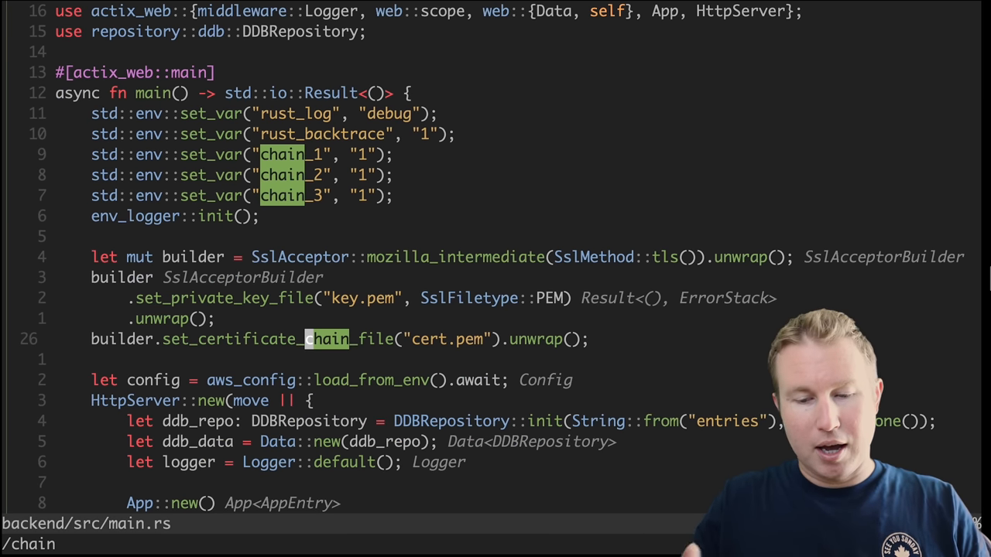
pyautogui.press('Backspace')
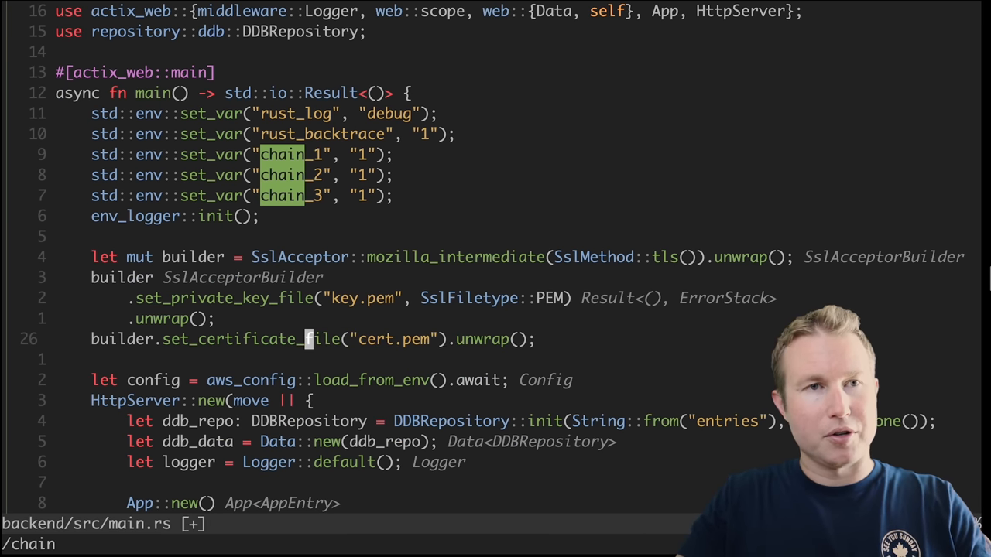
pyautogui.moveTo(306, 339)
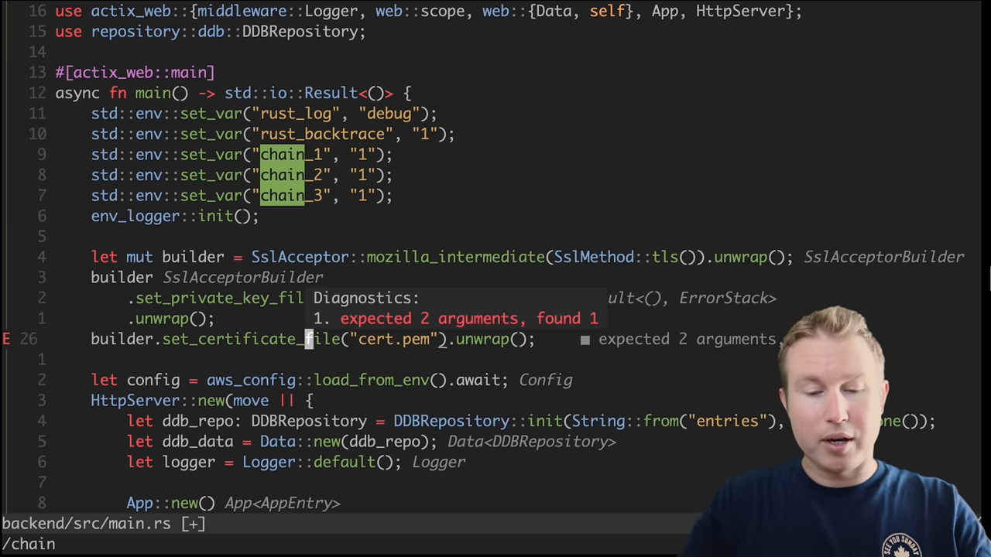